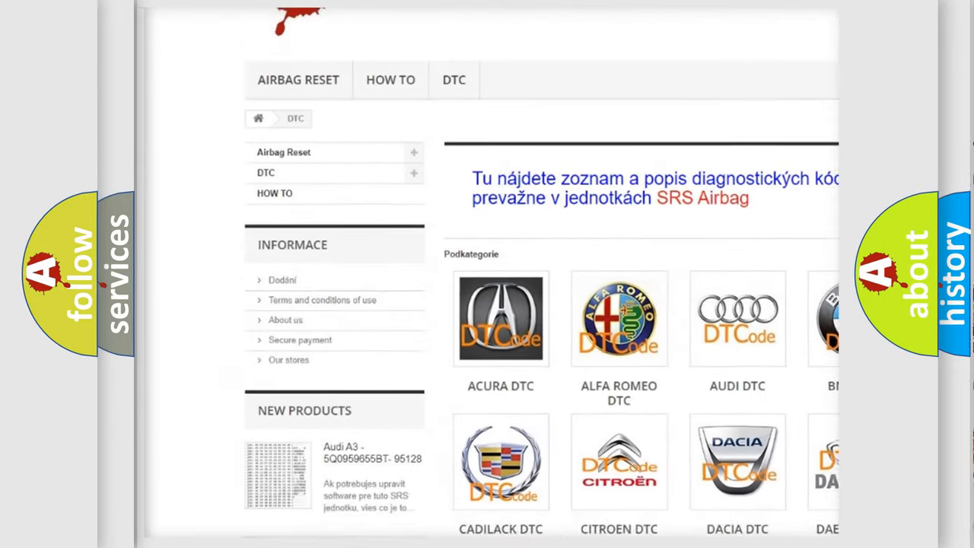
# Step: Reach the NISSAN DTC tile in the brand grid and bring up its trouble-code list
pyautogui.scroll(-3)
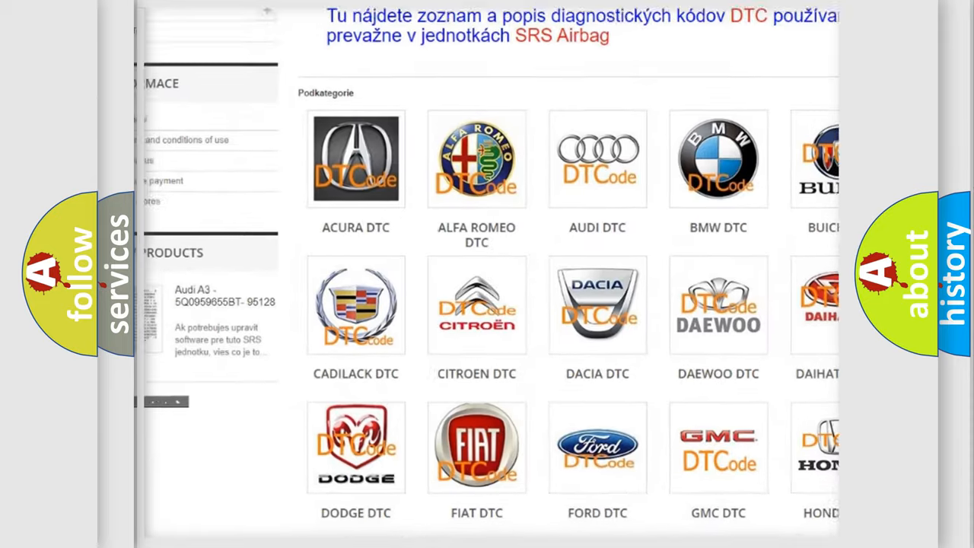
pyautogui.scroll(-3)
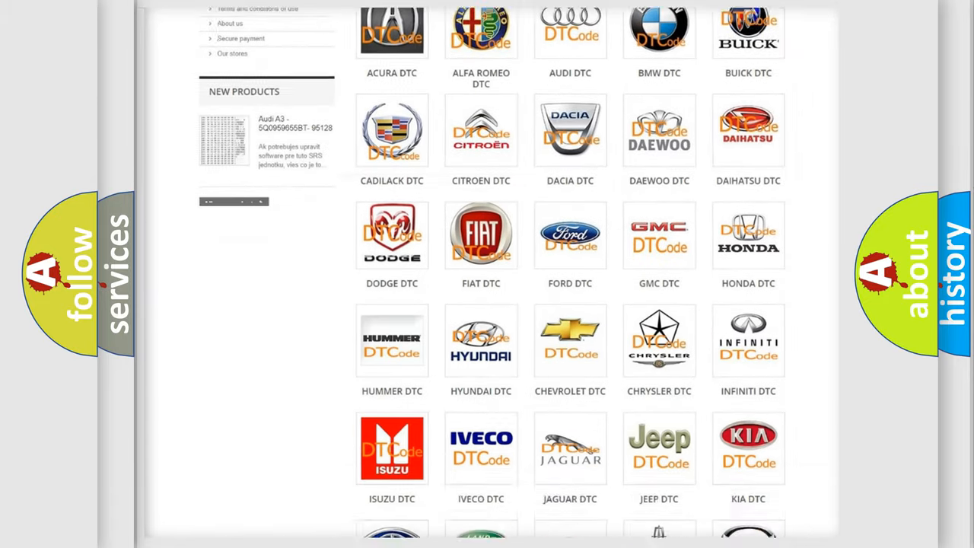
pyautogui.scroll(-3)
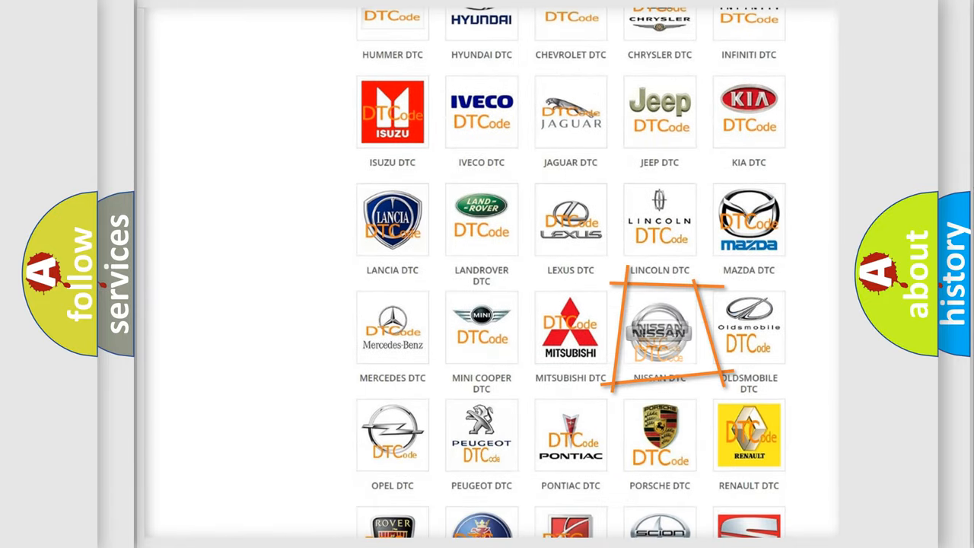
pyautogui.click(659, 331)
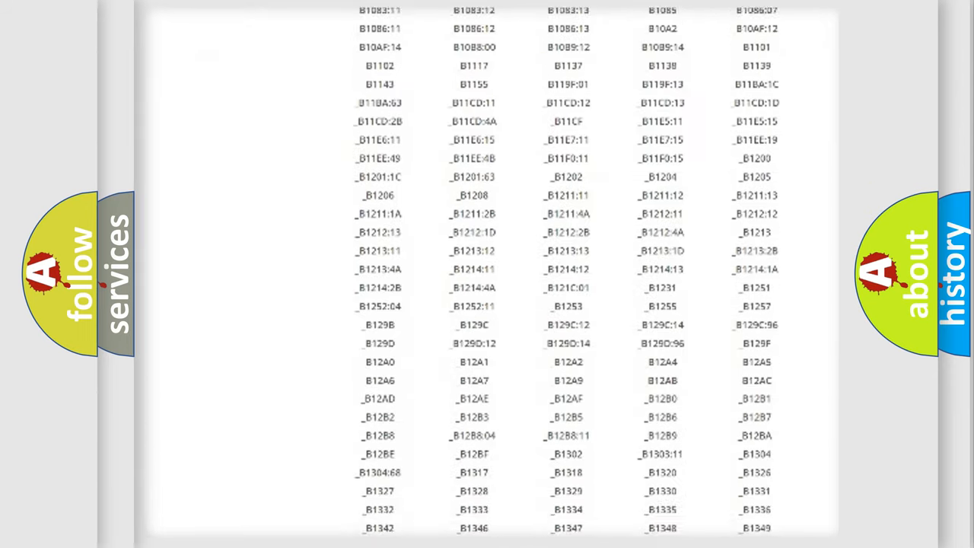
pyautogui.scroll(-3)
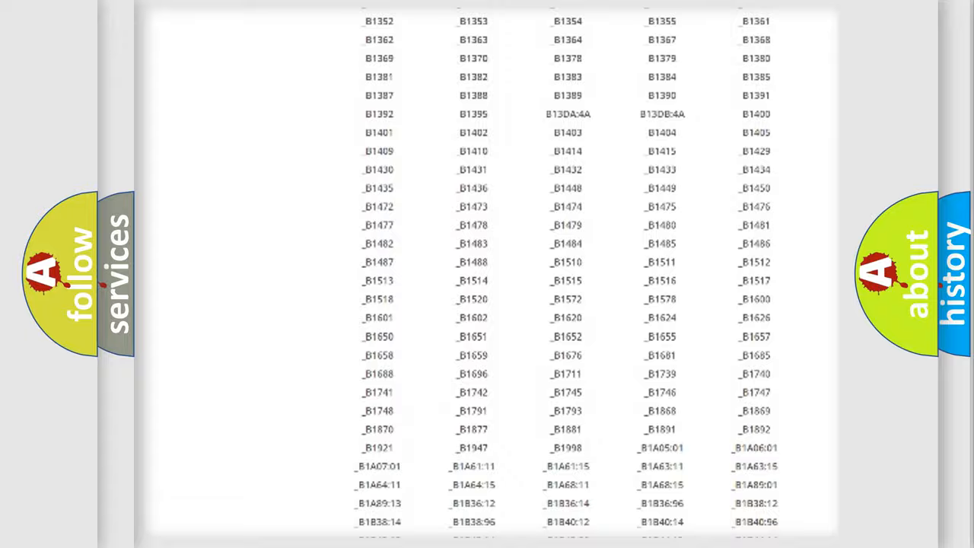